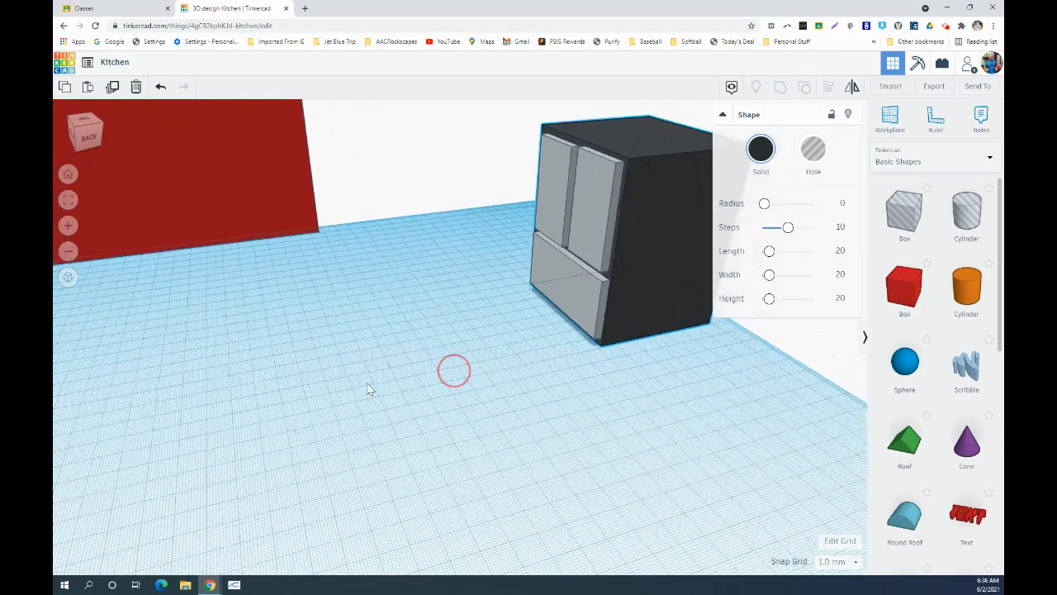
# View the fridge from the front, fit the lower drawer panel, then select the upper right door
pyautogui.click(623, 232)
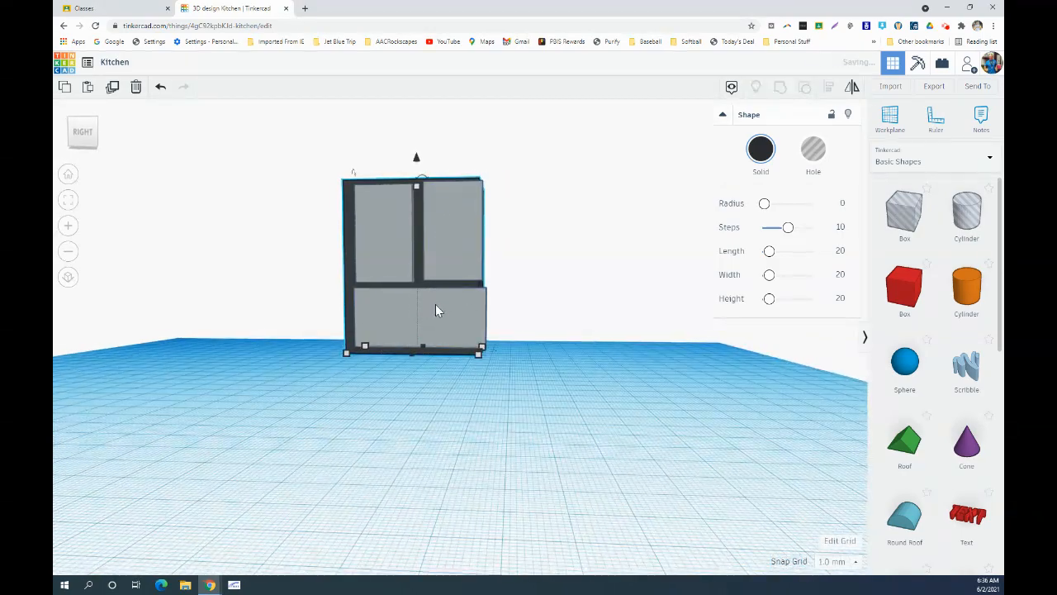
pyautogui.click(437, 318)
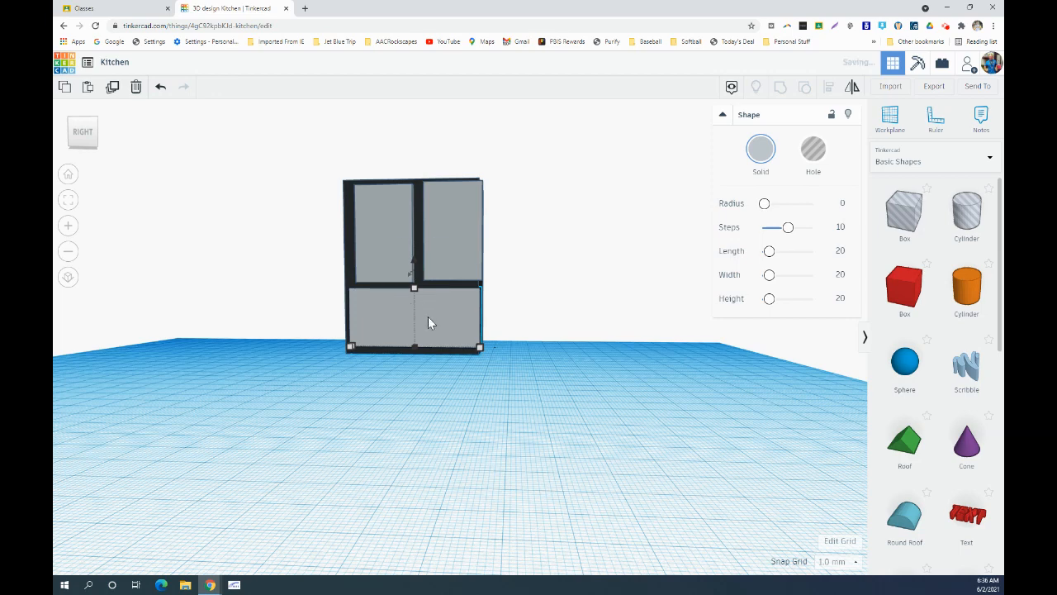
pyautogui.click(382, 232)
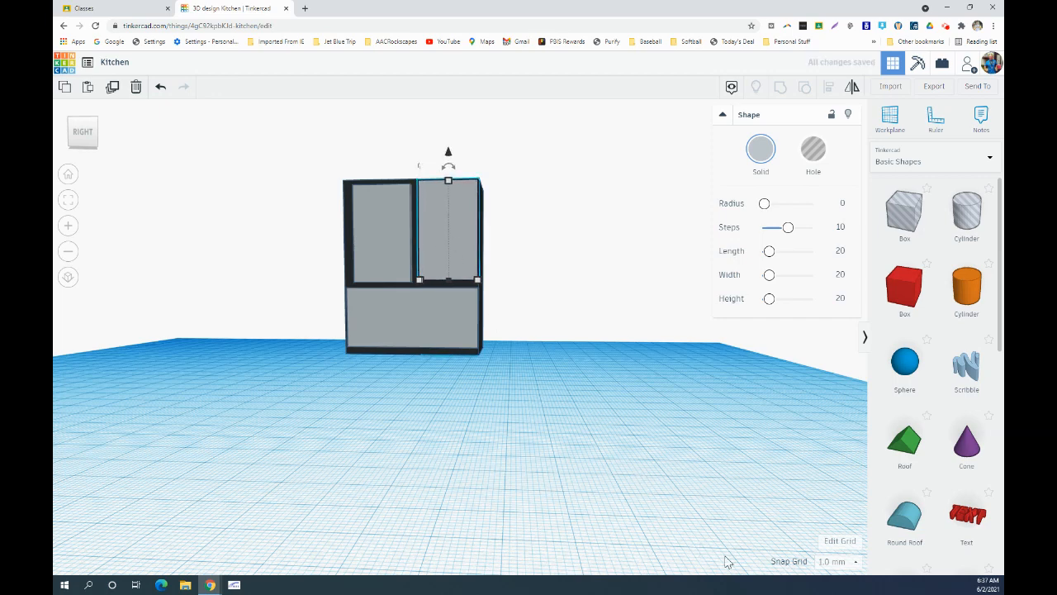
# With a 0.1 mm snap grid, narrow the upper right door panel to sit beside the left door
pyautogui.click(838, 562)
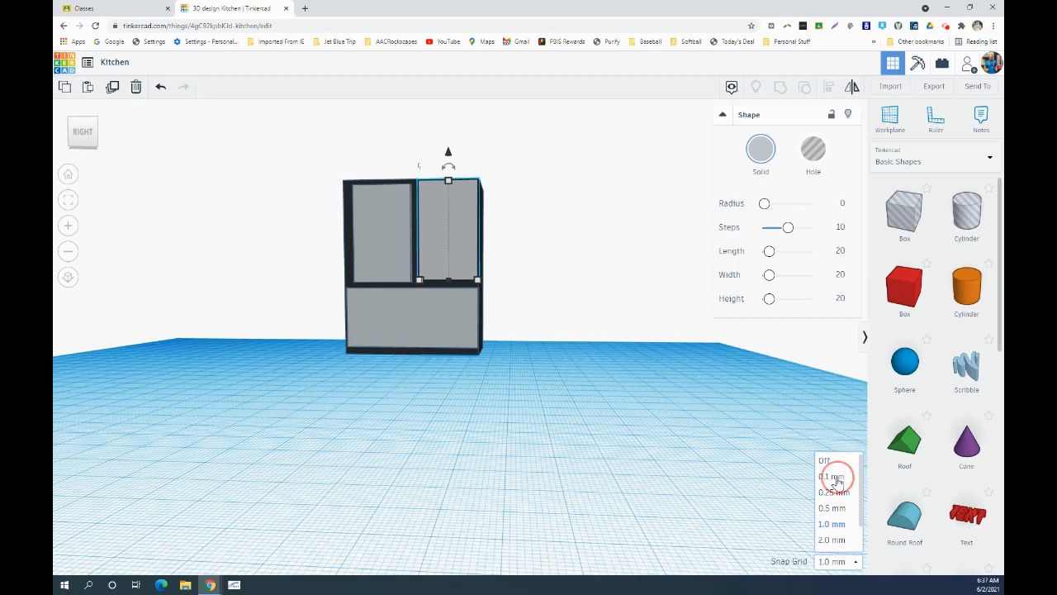
pyautogui.click(827, 476)
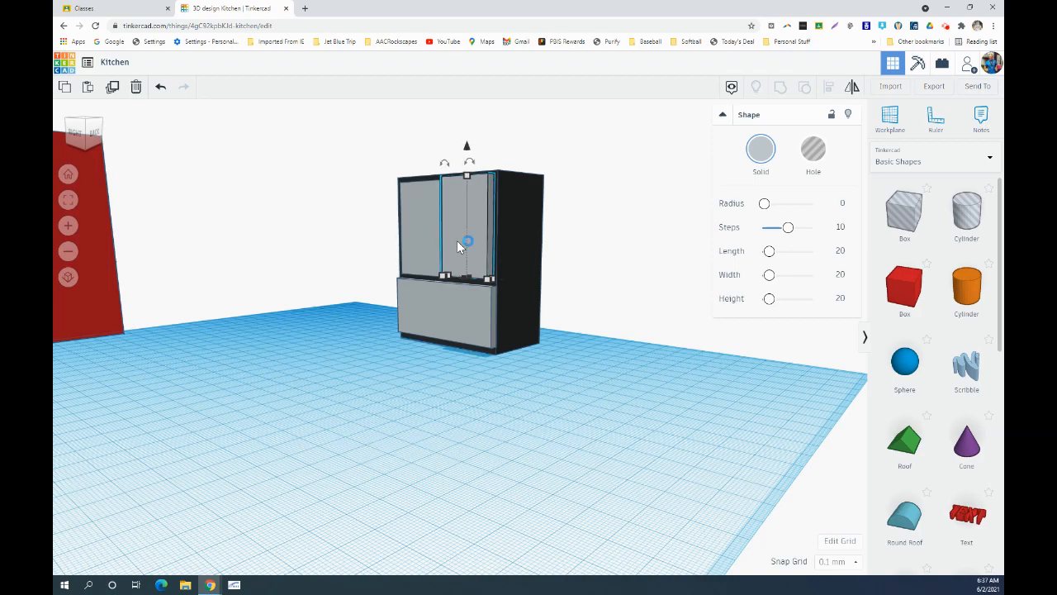
pyautogui.moveTo(466, 243); pyautogui.dragTo(512, 339)
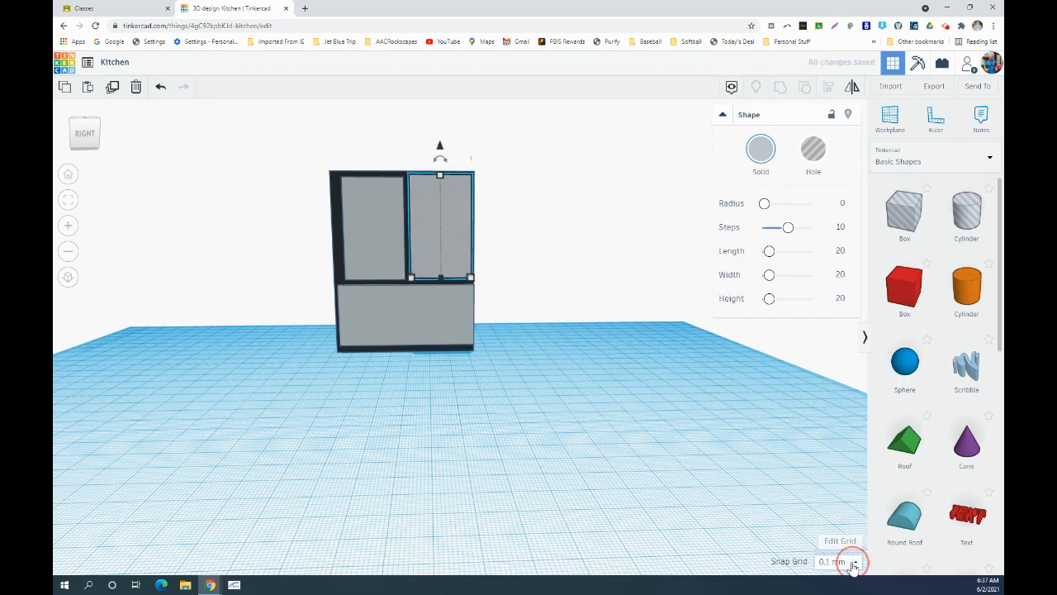
pyautogui.click(855, 562)
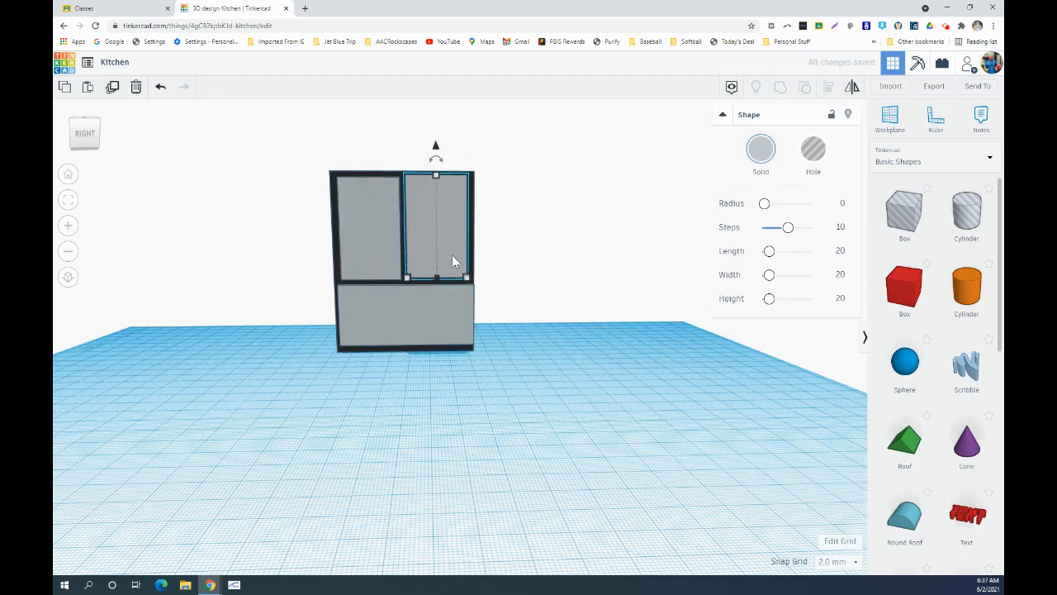
pyautogui.click(836, 561)
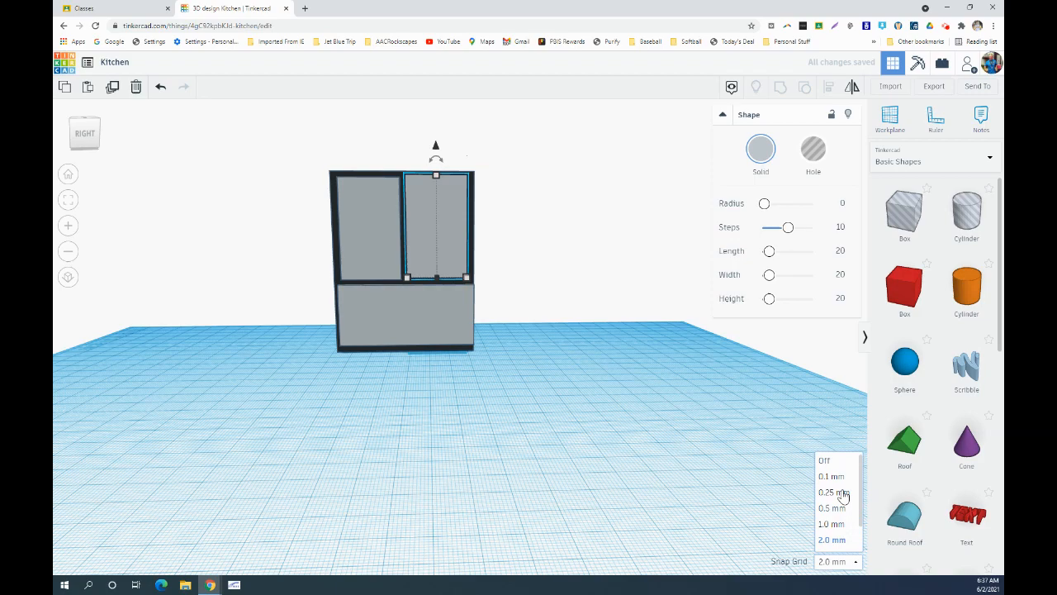
pyautogui.click(831, 476)
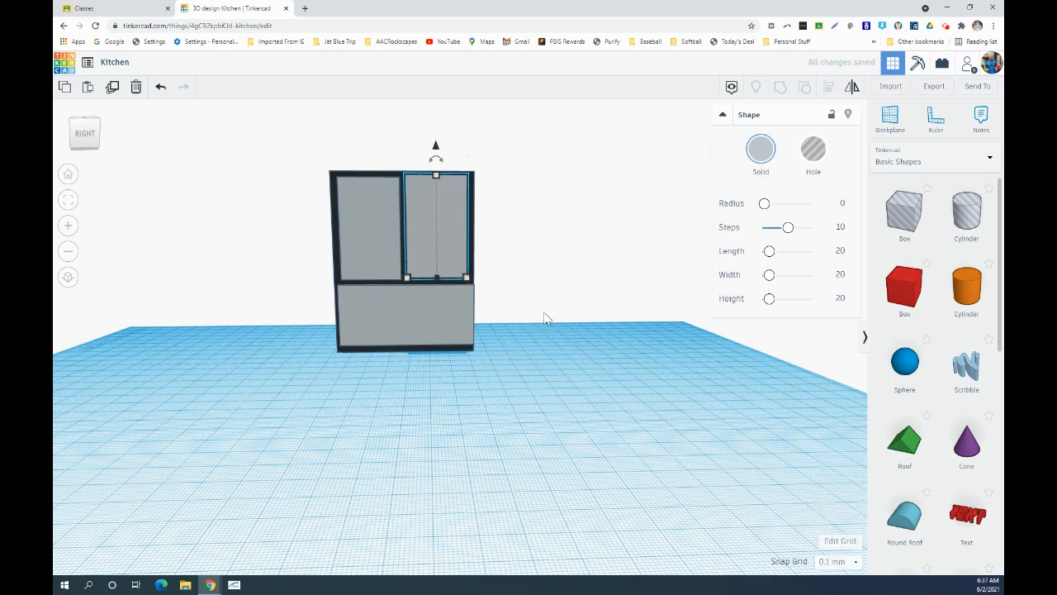
pyautogui.moveTo(545, 319); pyautogui.dragTo(534, 296)
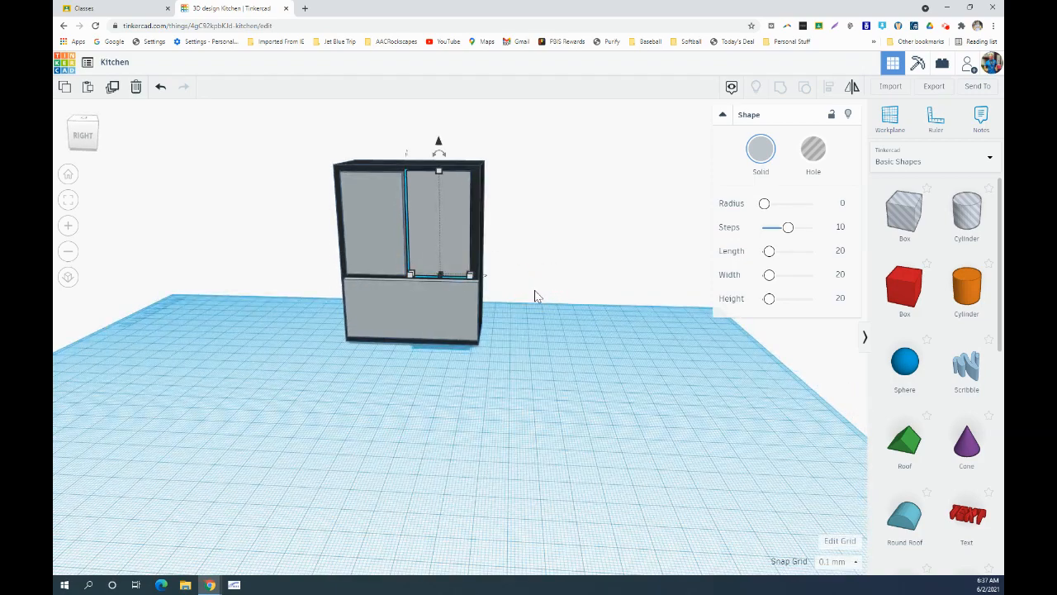
# Select the fridge body and all three door panels, then group them with Ctrl+G
pyautogui.click(536, 295)
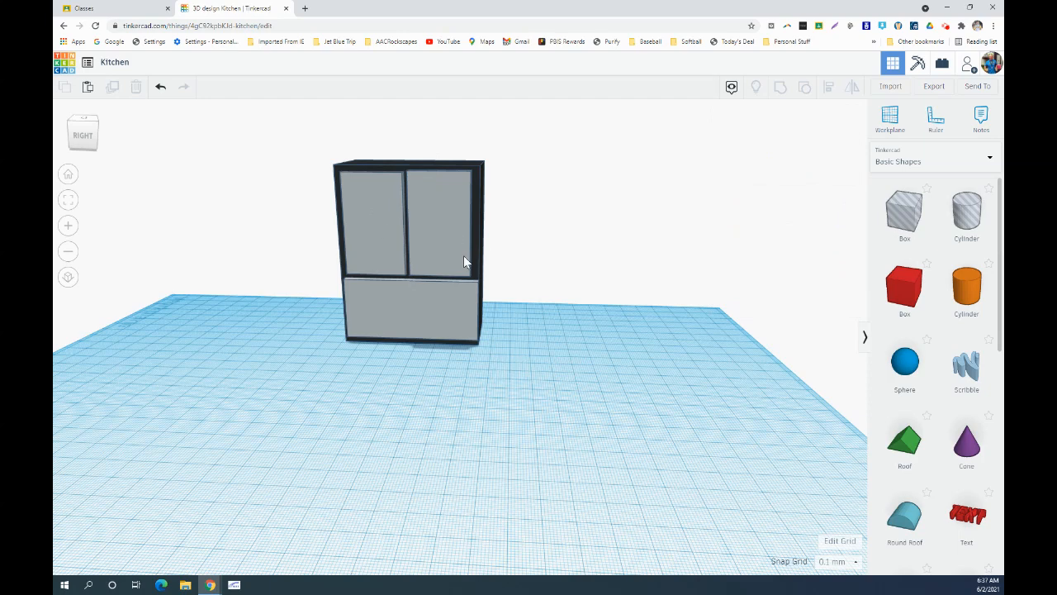
pyautogui.moveTo(442, 305)
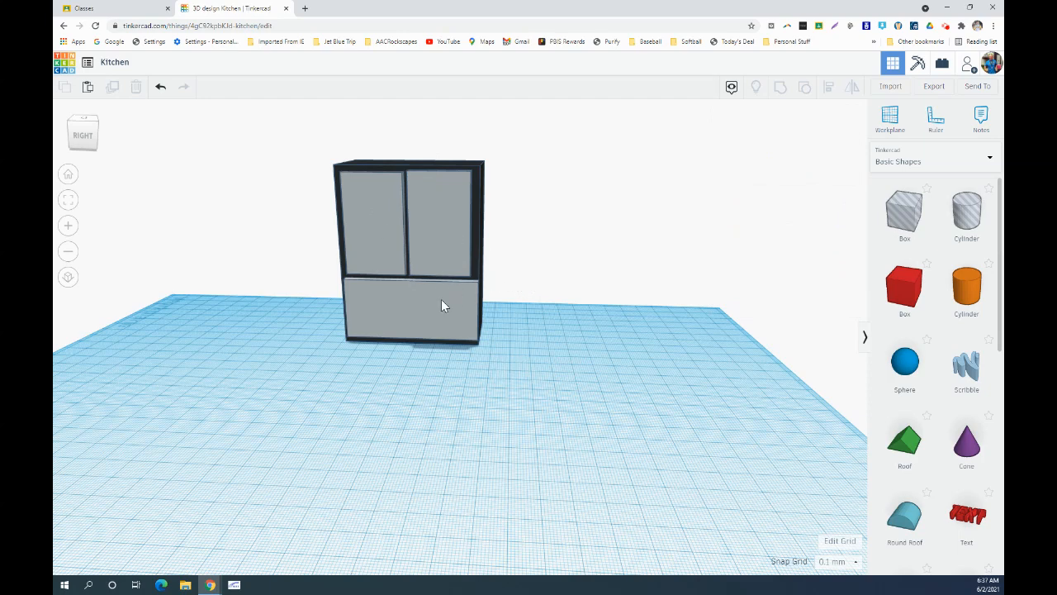
pyautogui.click(408, 309)
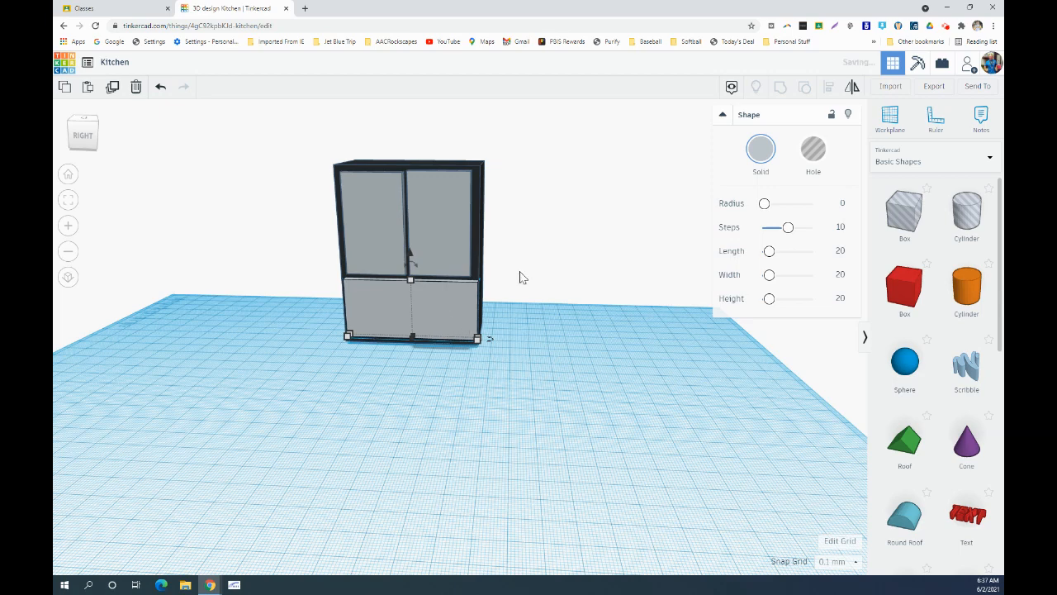
pyautogui.click(298, 173)
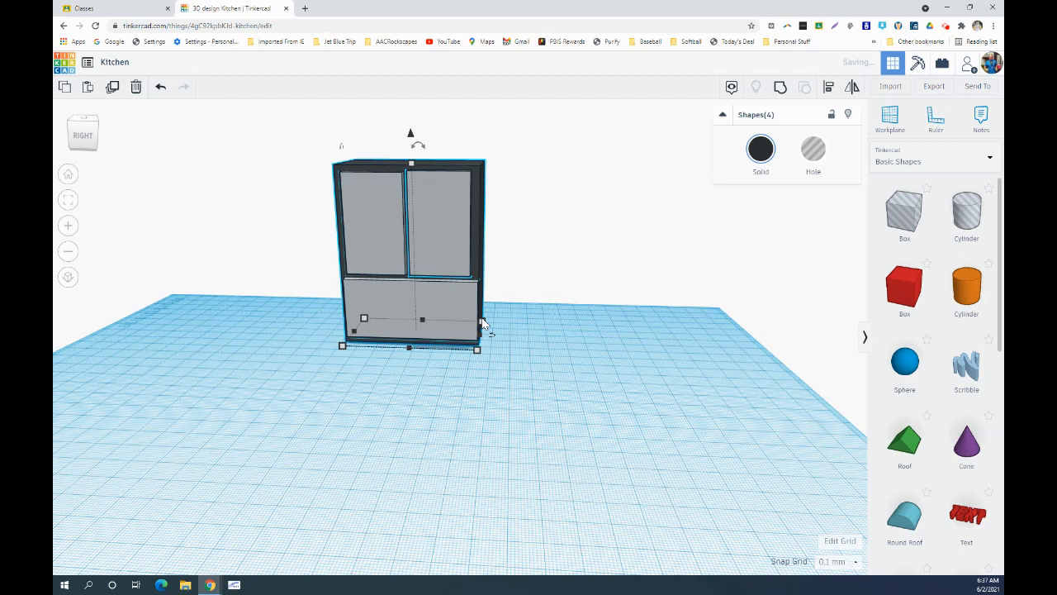
pyautogui.moveTo(791, 120)
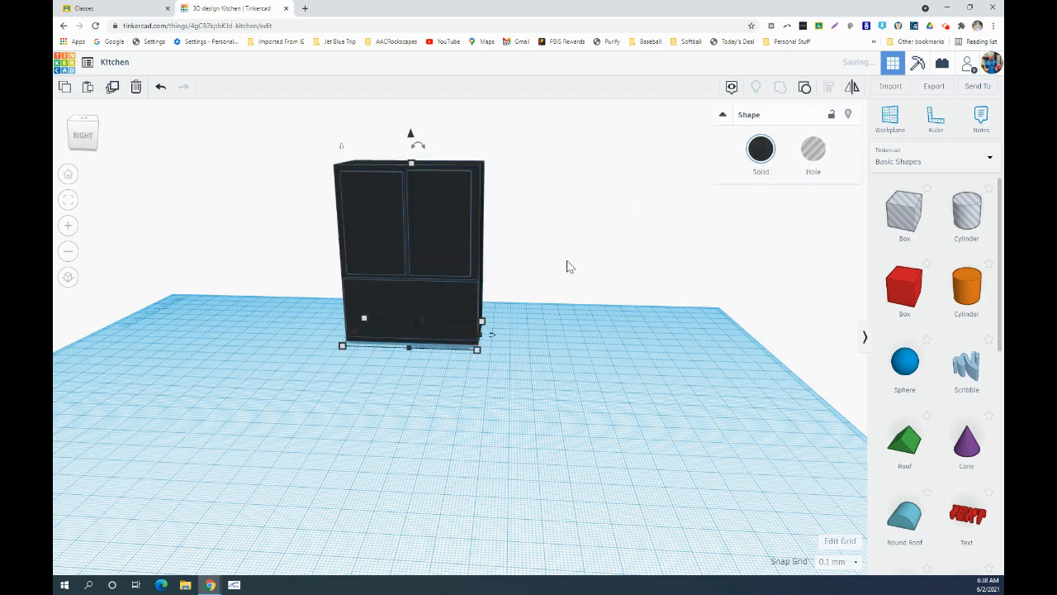
# Drag the grouped refrigerator farther right on the workplane and select it
pyautogui.moveTo(570, 266); pyautogui.dragTo(492, 298)
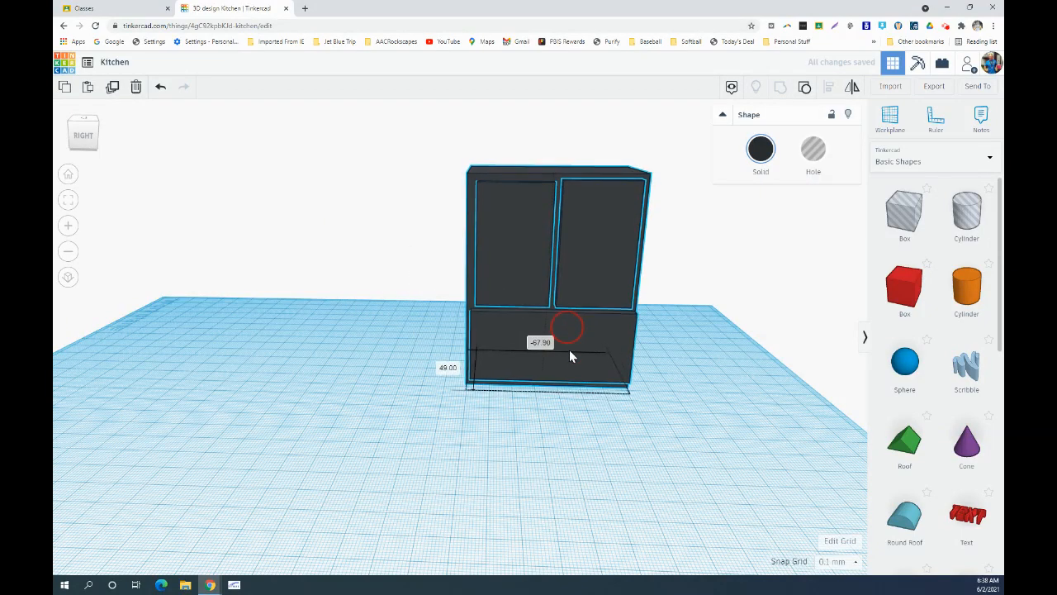
pyautogui.moveTo(570, 355); pyautogui.dragTo(376, 355)
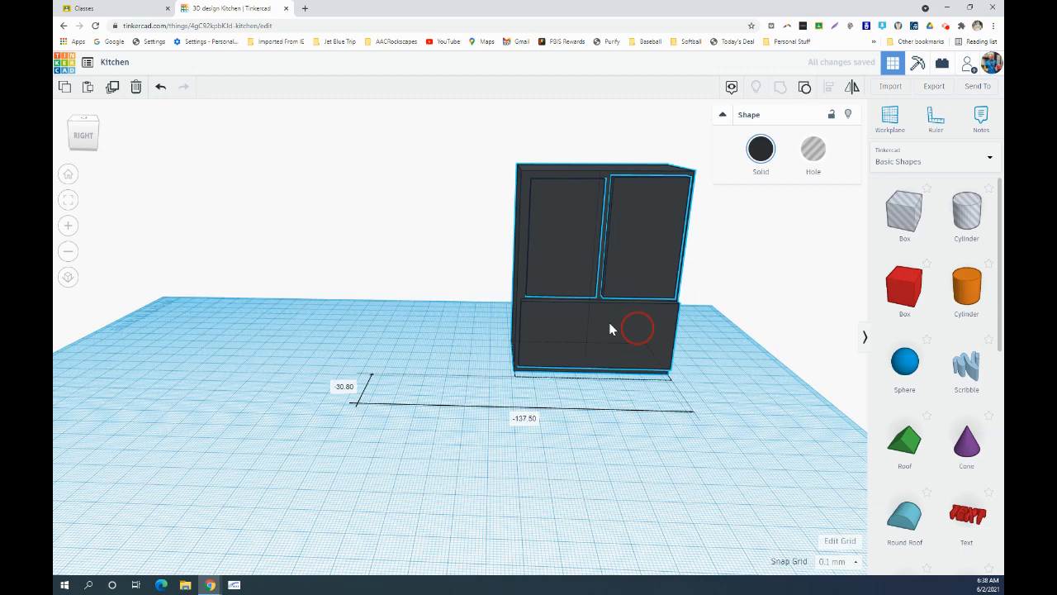
pyautogui.click(636, 329)
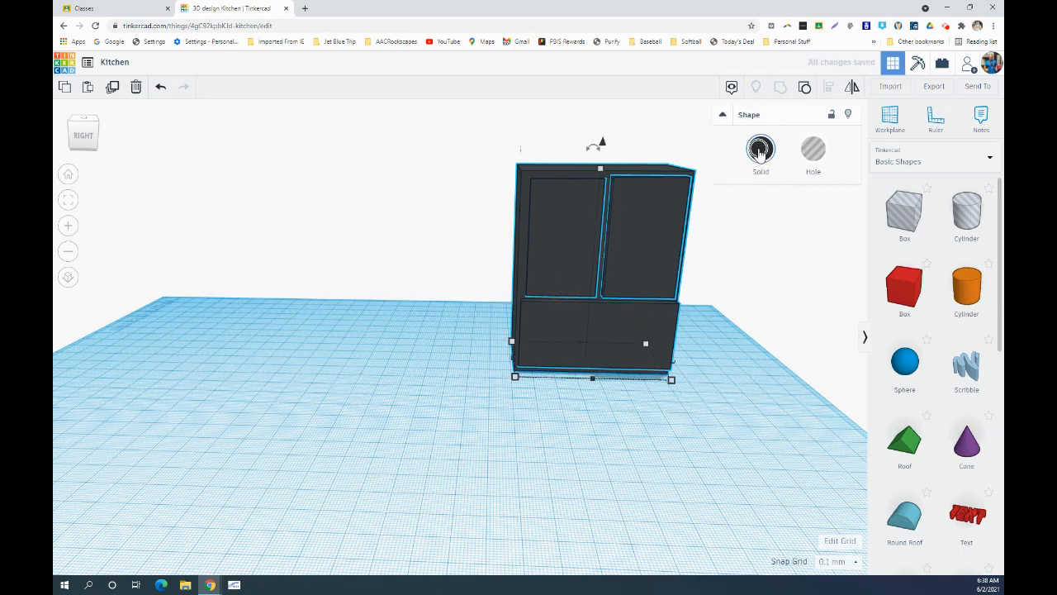
# Turn on Multicolor for the group so the gray door panels show against the body
pyautogui.click(760, 149)
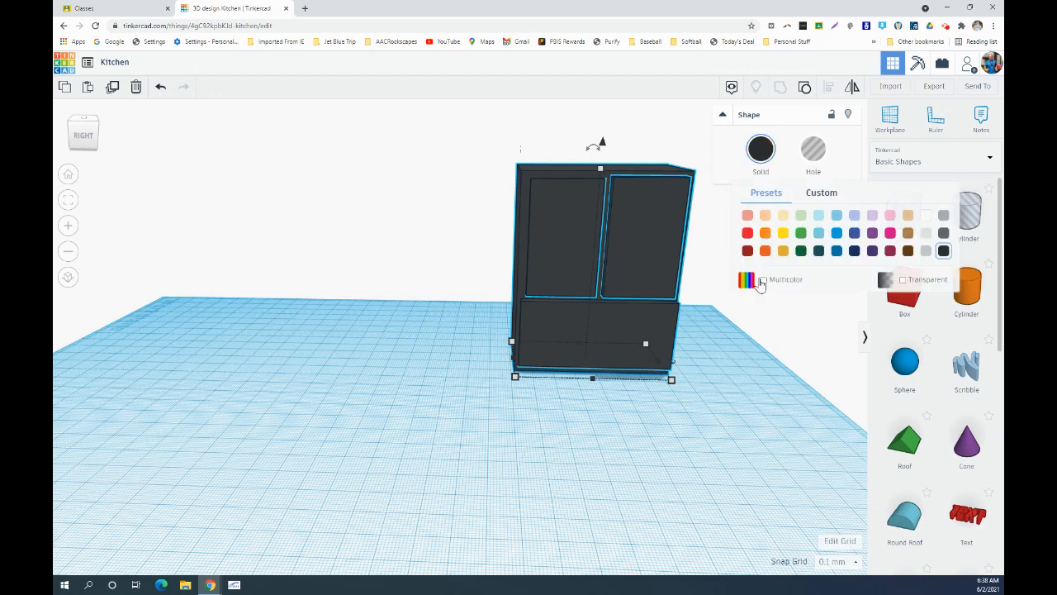
pyautogui.moveTo(764, 285)
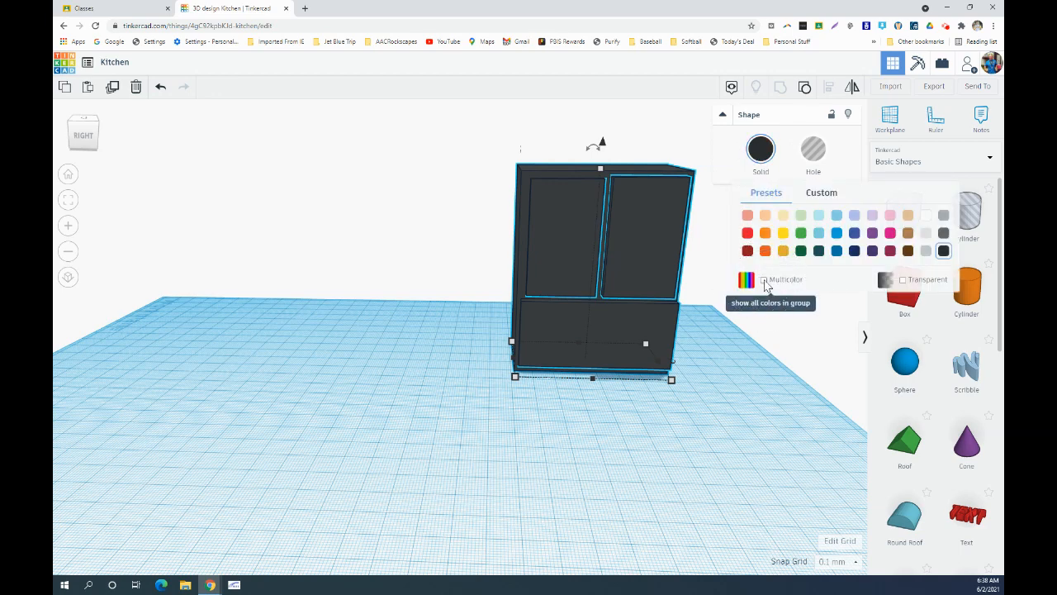
pyautogui.click(763, 280)
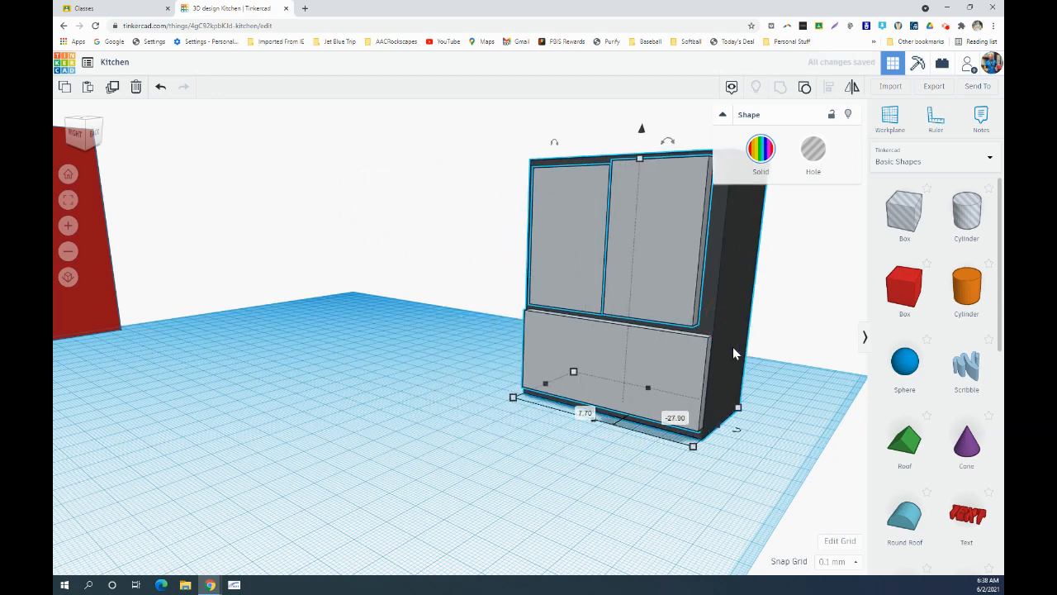
pyautogui.moveTo(522, 355)
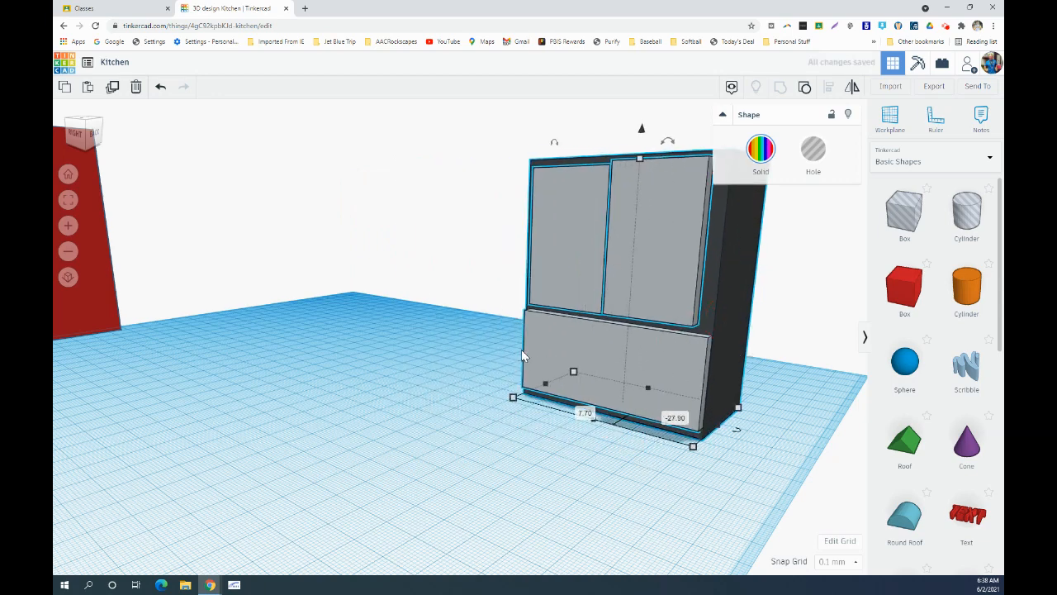